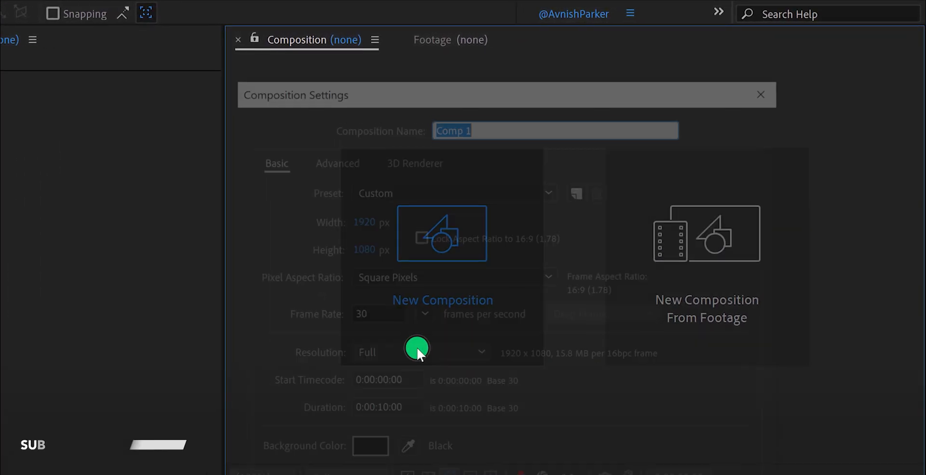
Step: Create the composition 'Gaming Logo Intro' at 1920×1080, 30 fps, 10 seconds
type("Gaming")
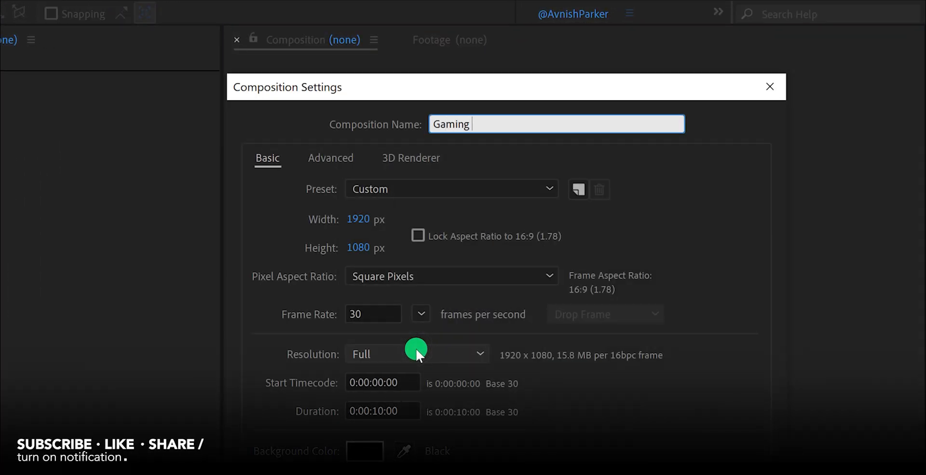
type("Logo Intro")
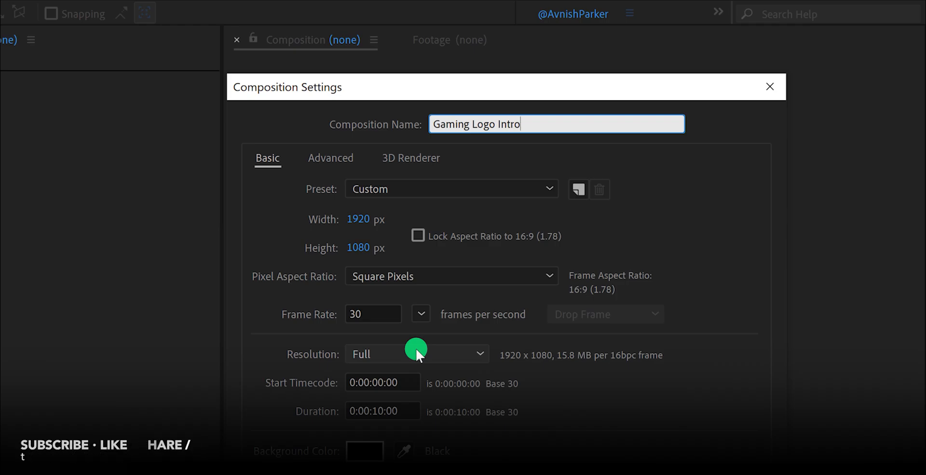
mouse_move(378, 231)
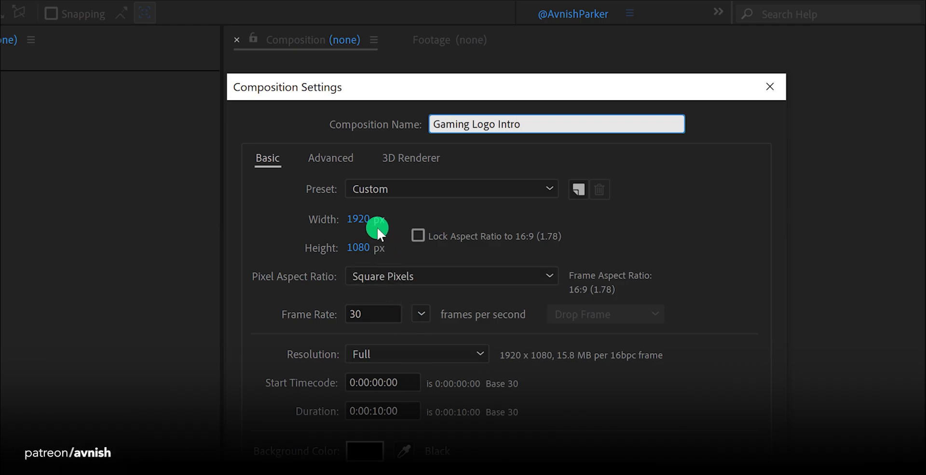
mouse_move(384, 251)
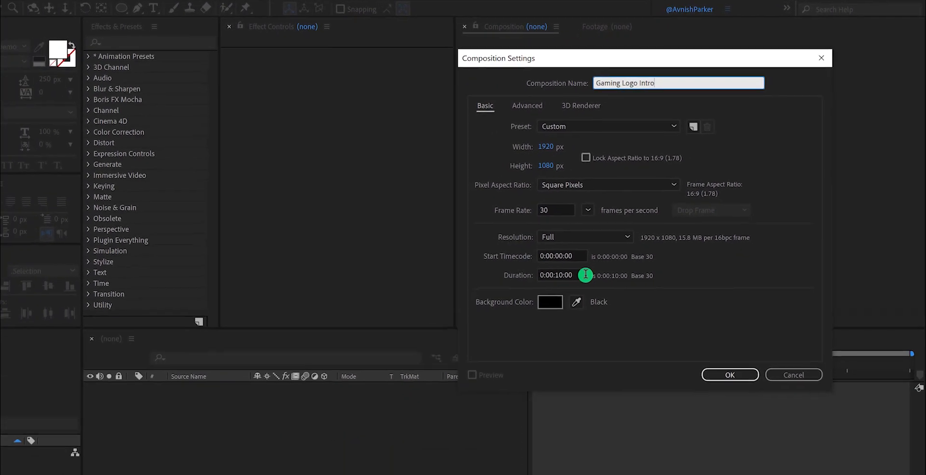
left_click(729, 375)
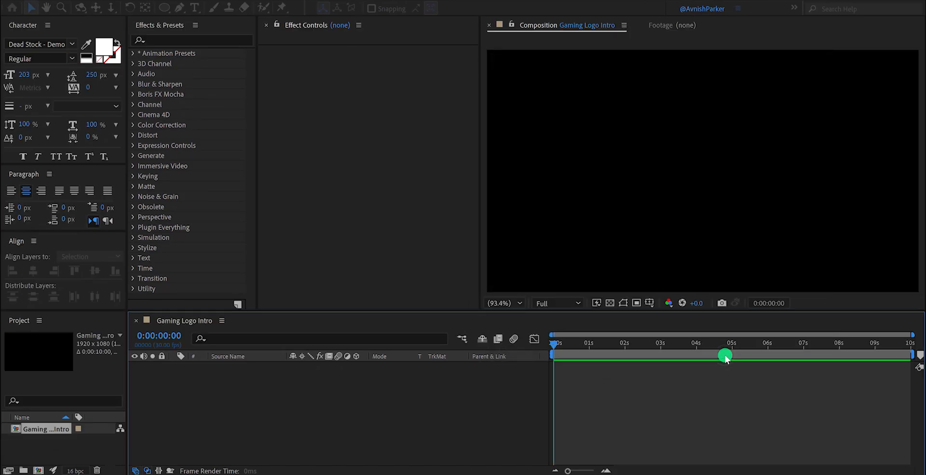
Step: Add a comp-sized black solid layer named 'Background'
right_click(312, 392)
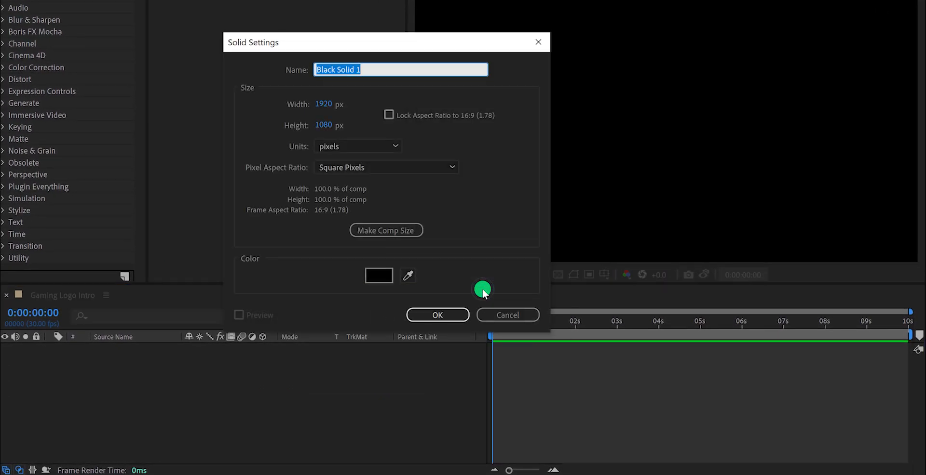
type("Background")
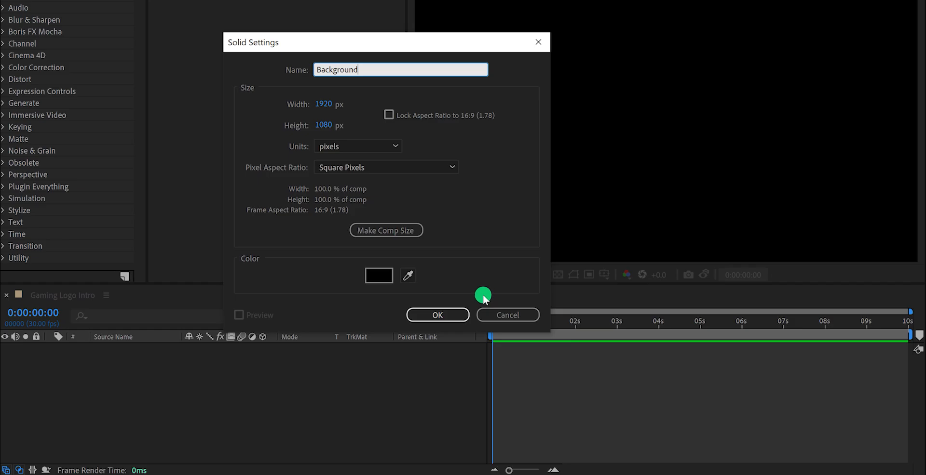
left_click(437, 314)
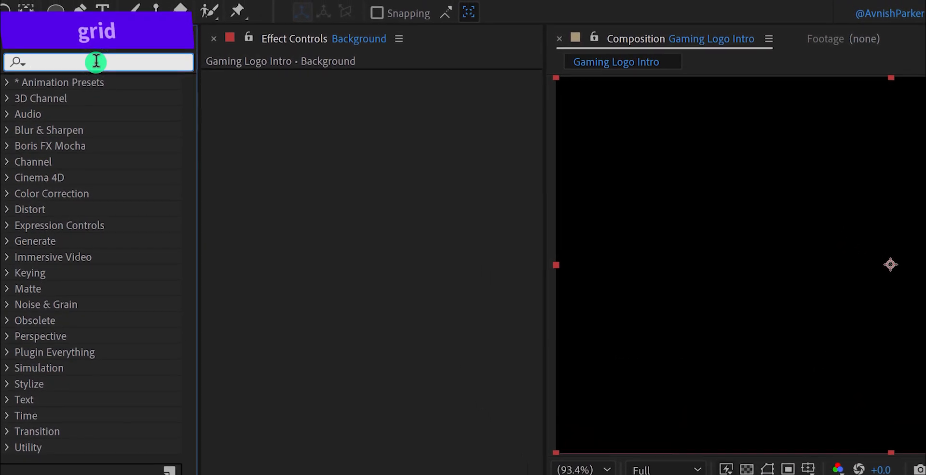
Step: Apply Grid to Background with Width Slider sizing, width 20, border 19, inverted into dots
type("grid")
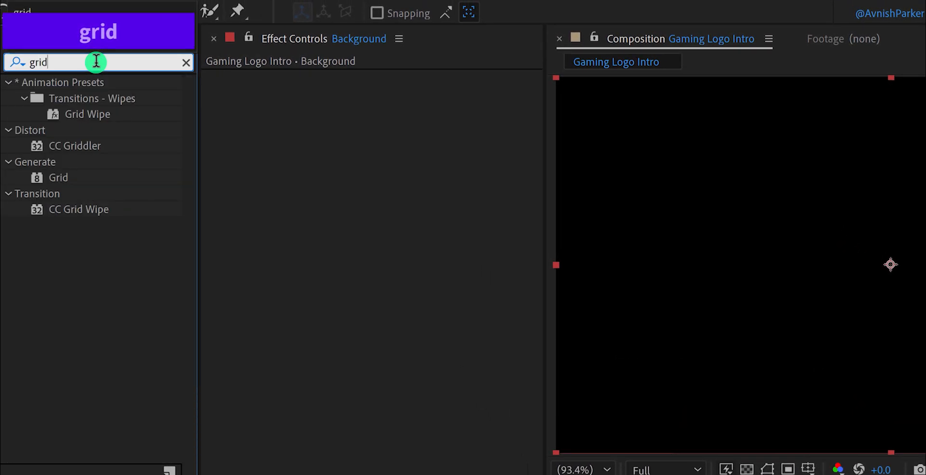
left_click_drag(58, 177, 281, 210)
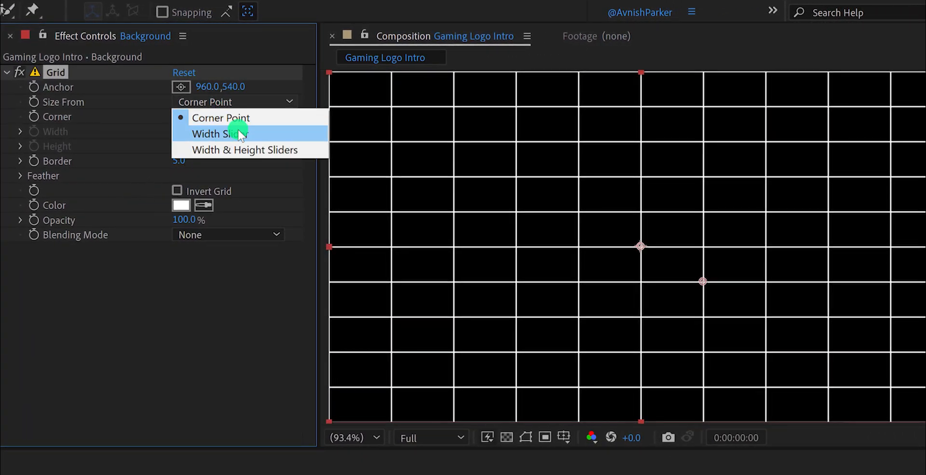
left_click(217, 133)
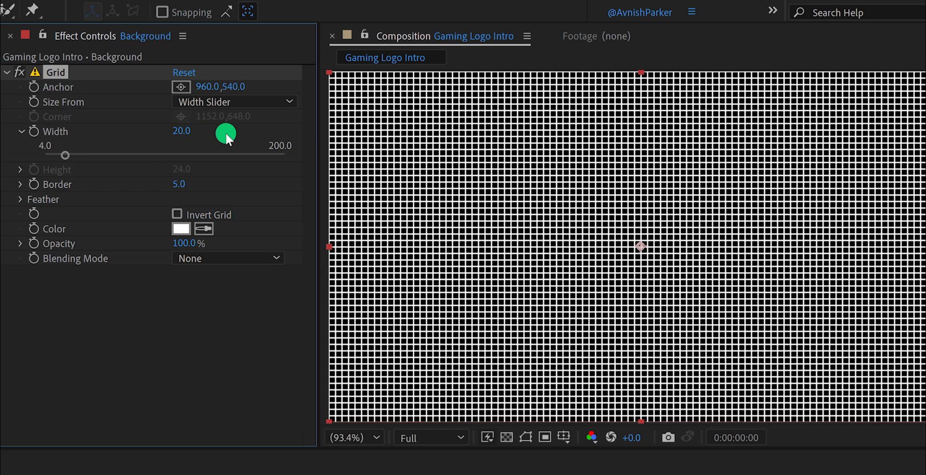
mouse_move(181, 187)
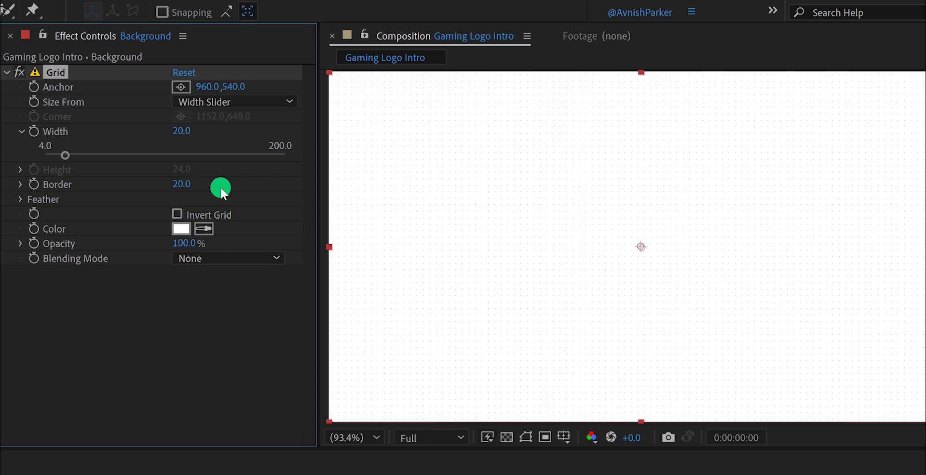
mouse_move(442, 214)
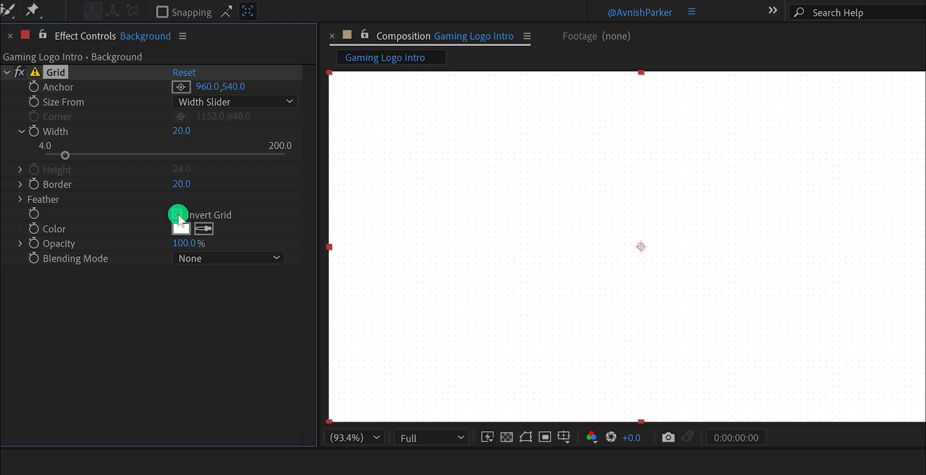
left_click(178, 214)
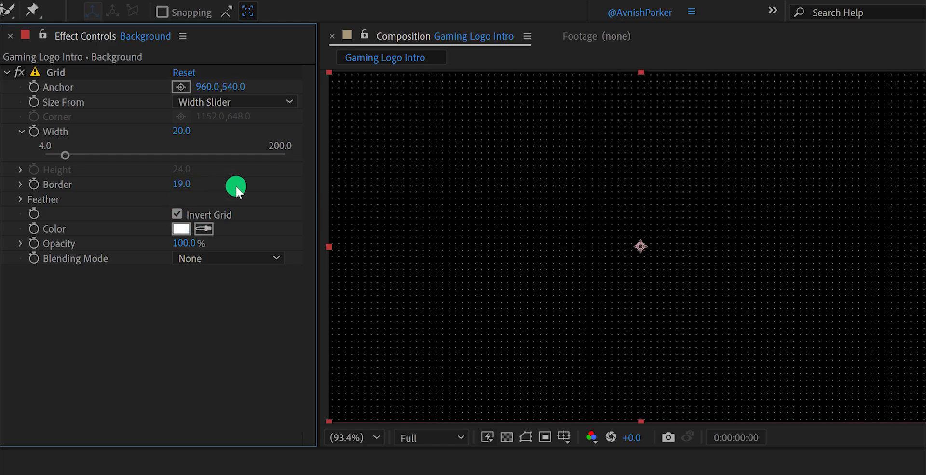
mouse_move(407, 217)
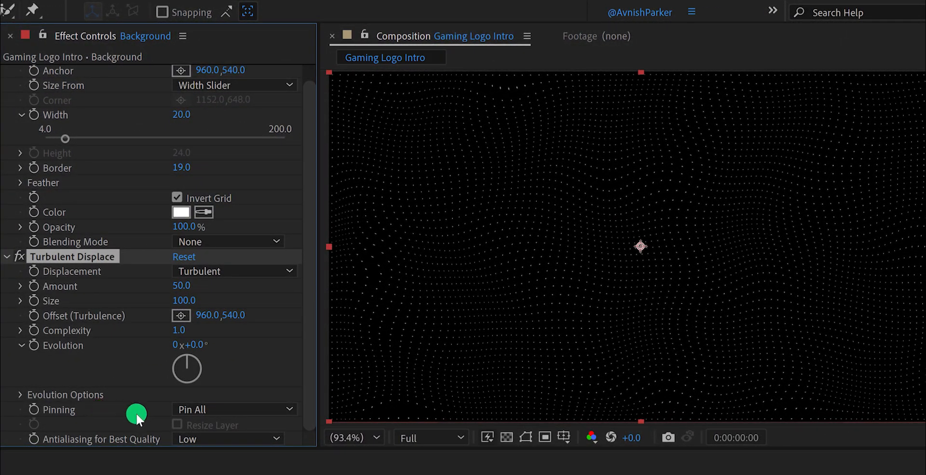
Step: Adjust the Turbulent Displace pinning so the dot grid warps into wavy rows
left_click(233, 409)
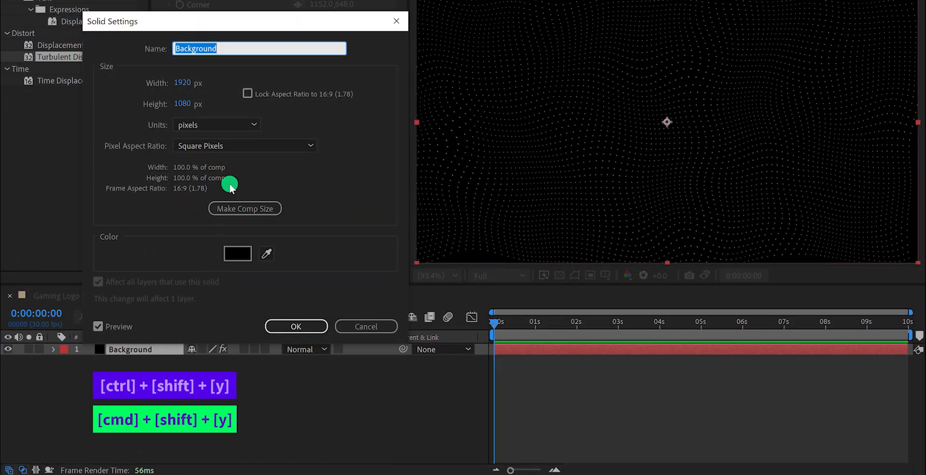
Step: Resize the Background solid to 2680×1508 px with locked aspect ratio
left_click(248, 94)
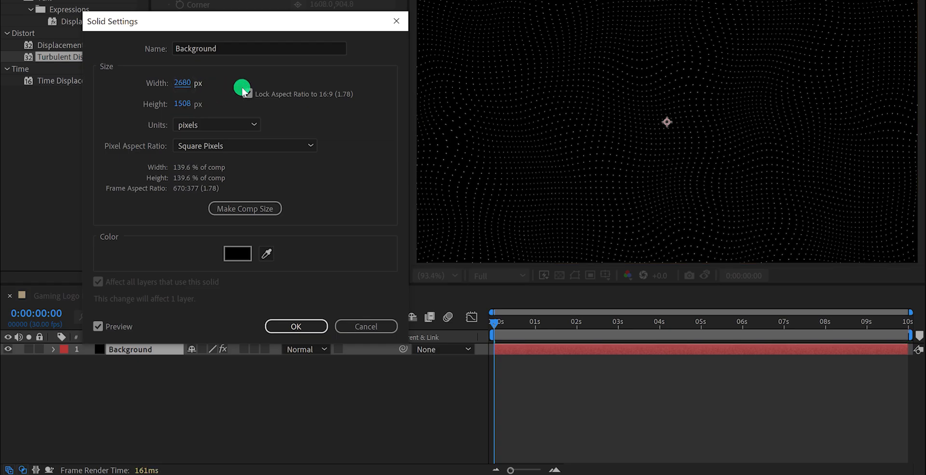
left_click(295, 327)
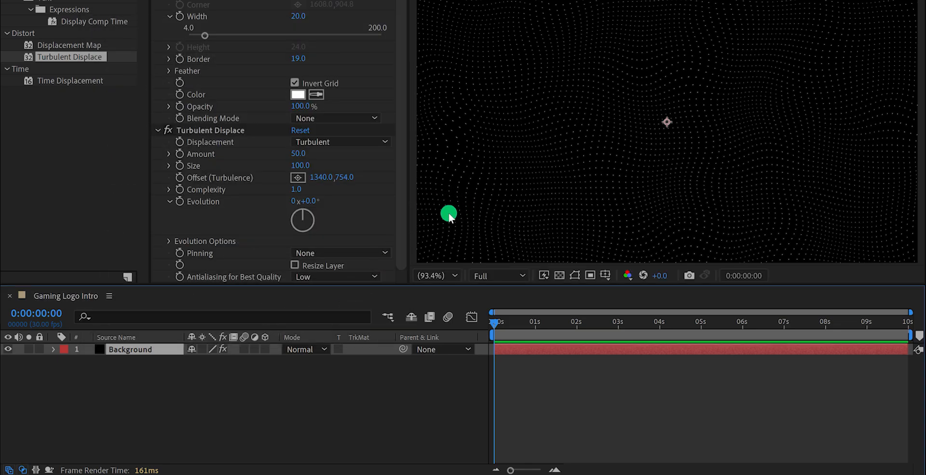
mouse_move(300, 96)
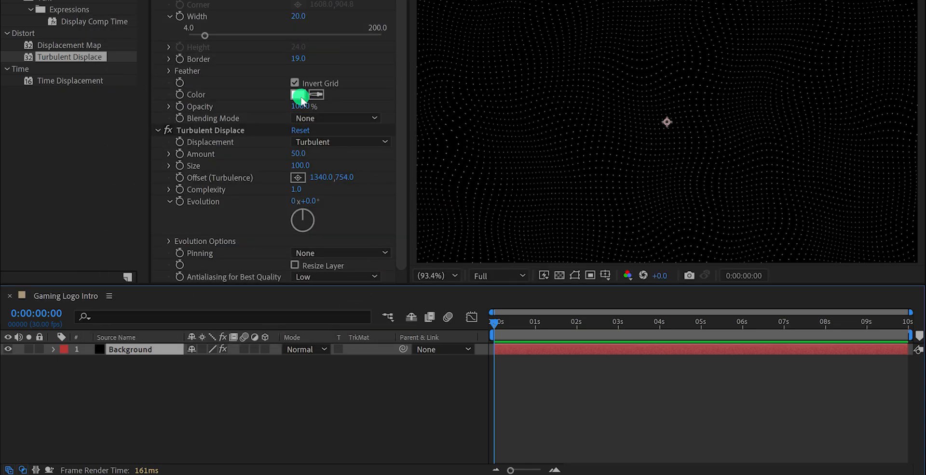
Step: Recolour the grid dots to mid gray #747474
left_click(301, 95)
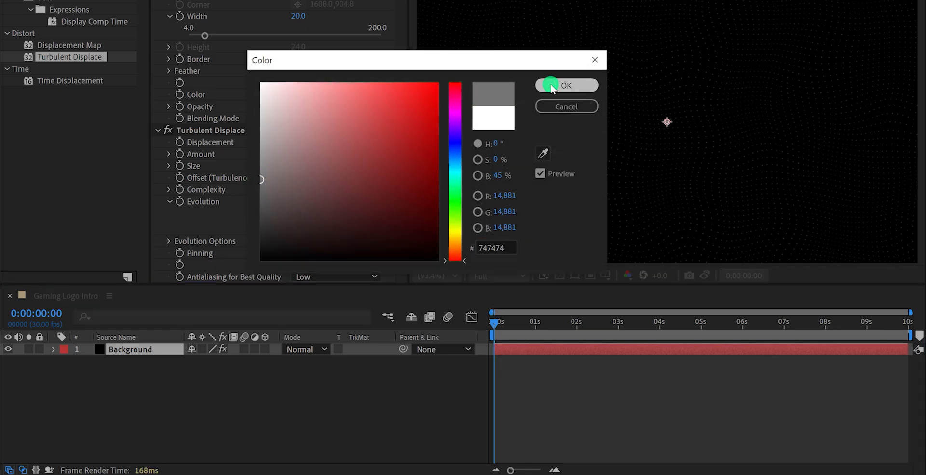
left_click(565, 85)
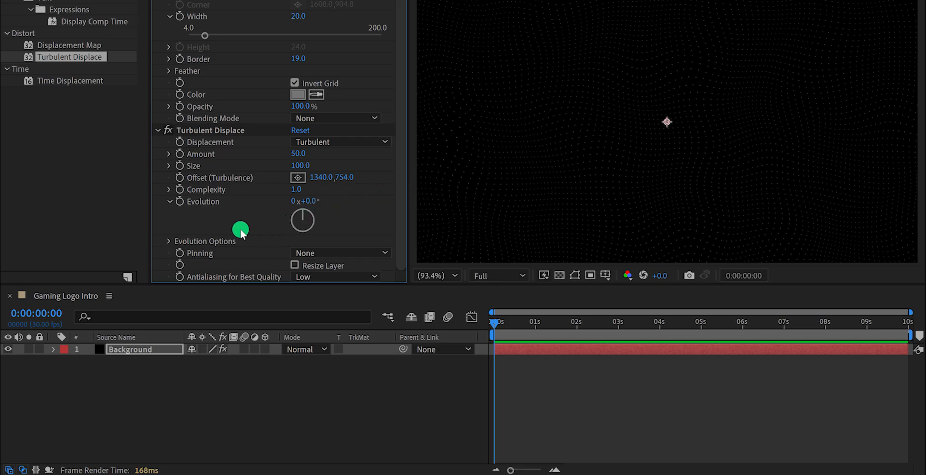